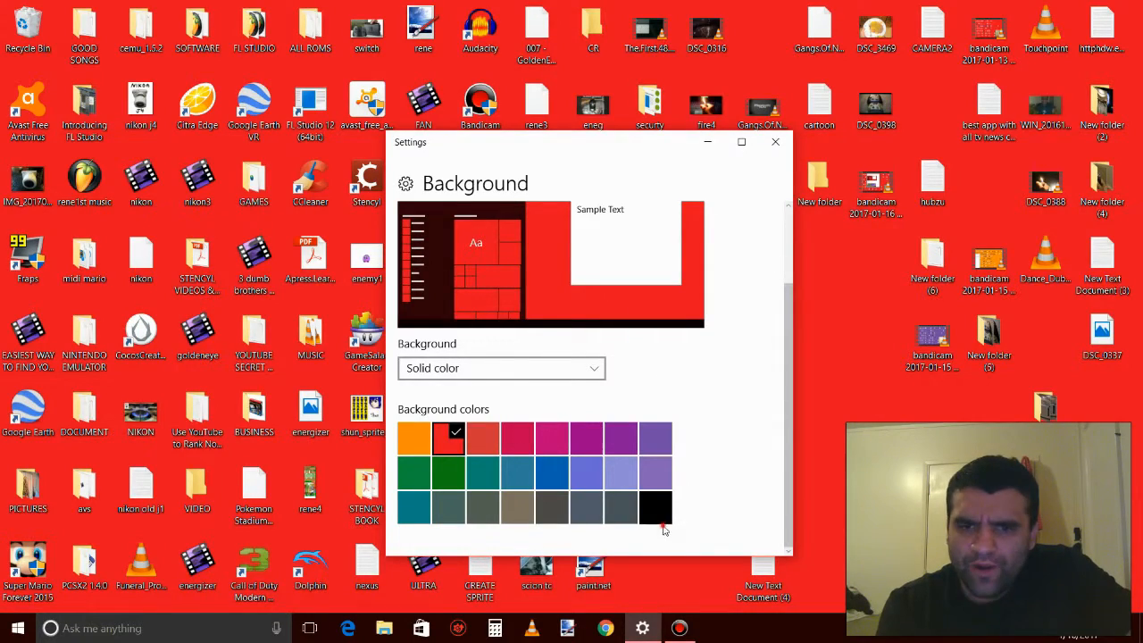
# - Preview purple, red and blue solid colours, settle on dark grey, then bring up the web browser
pyautogui.click(621, 437)
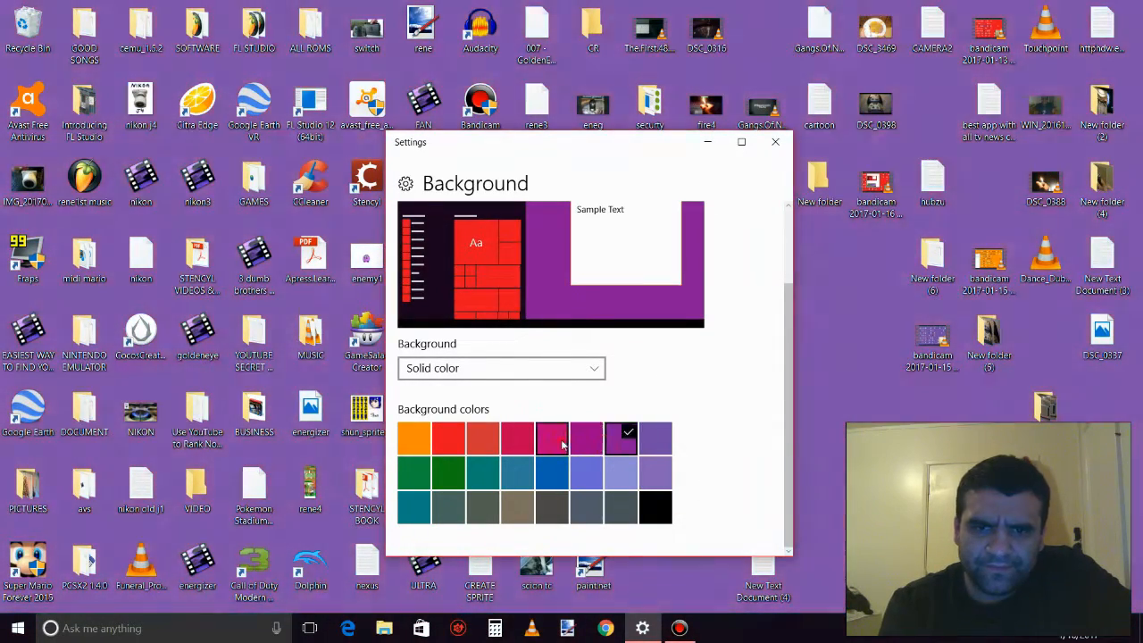
pyautogui.click(446, 437)
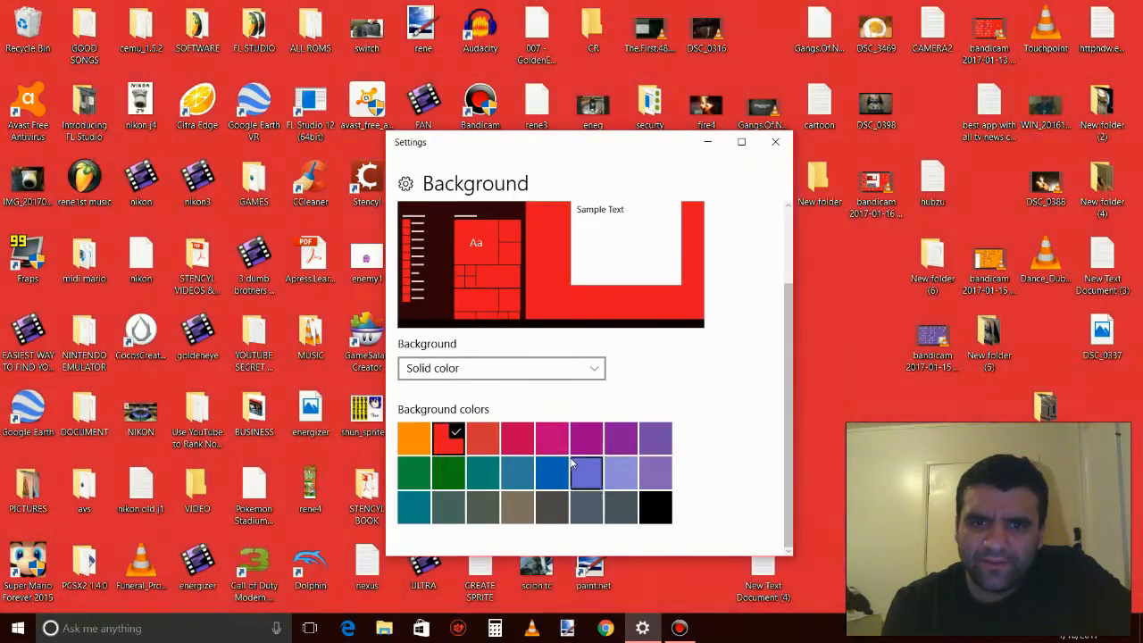
pyautogui.click(550, 472)
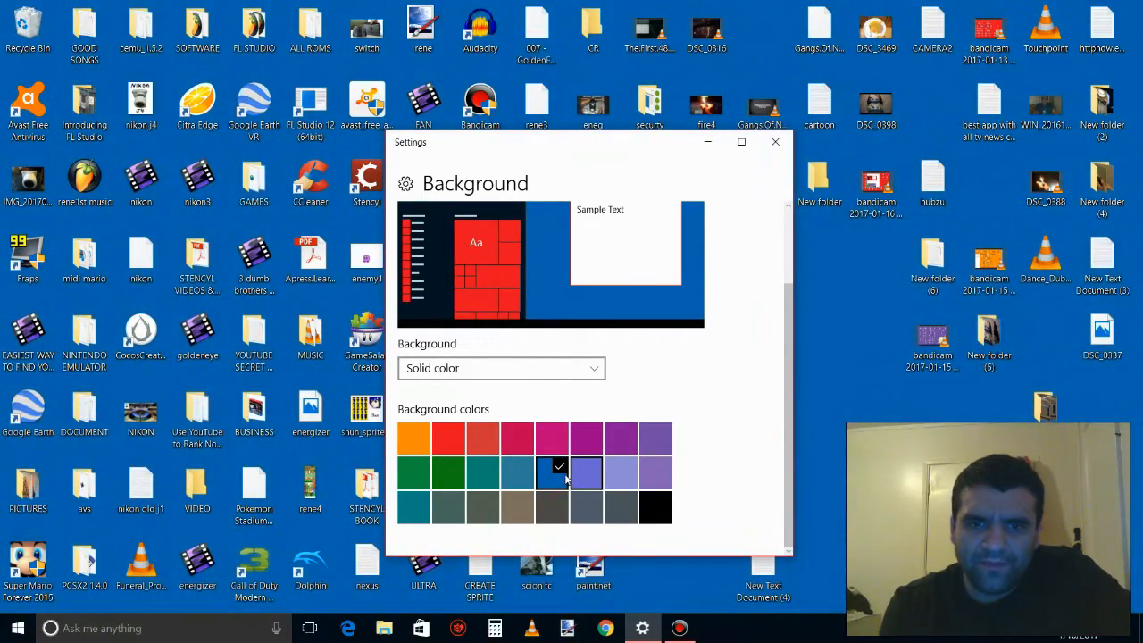
pyautogui.click(550, 507)
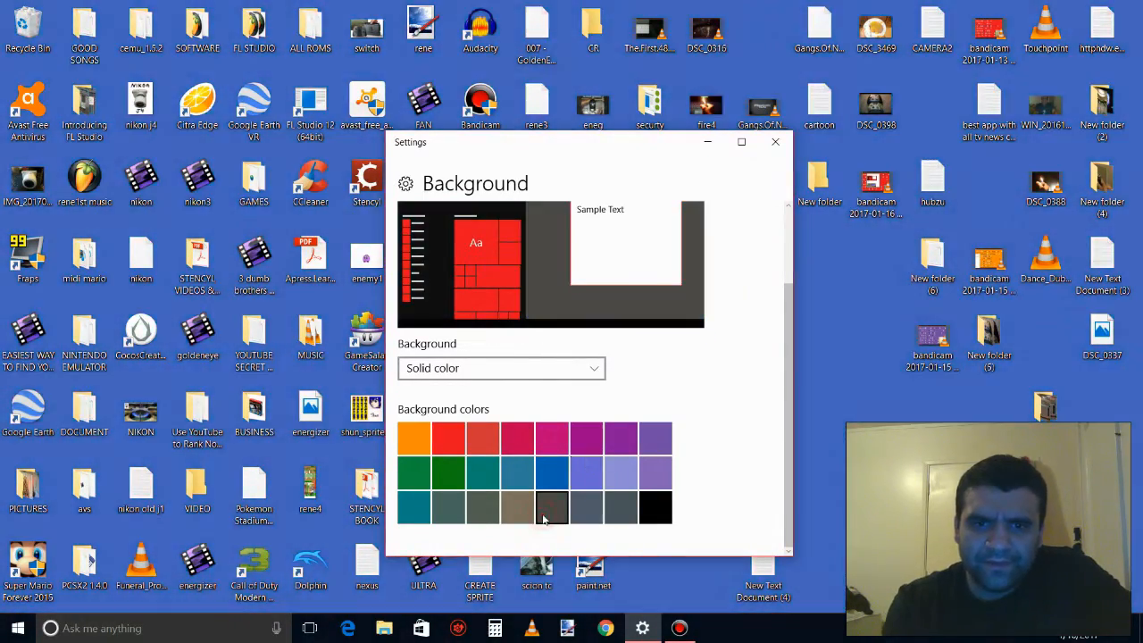
pyautogui.click(550, 508)
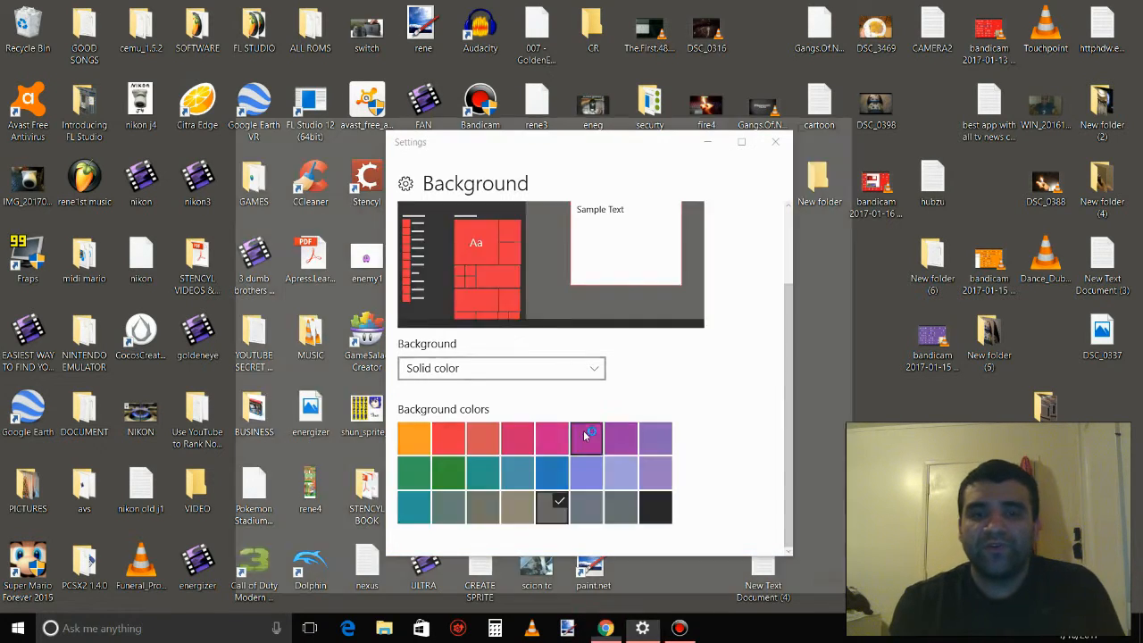
pyautogui.click(606, 629)
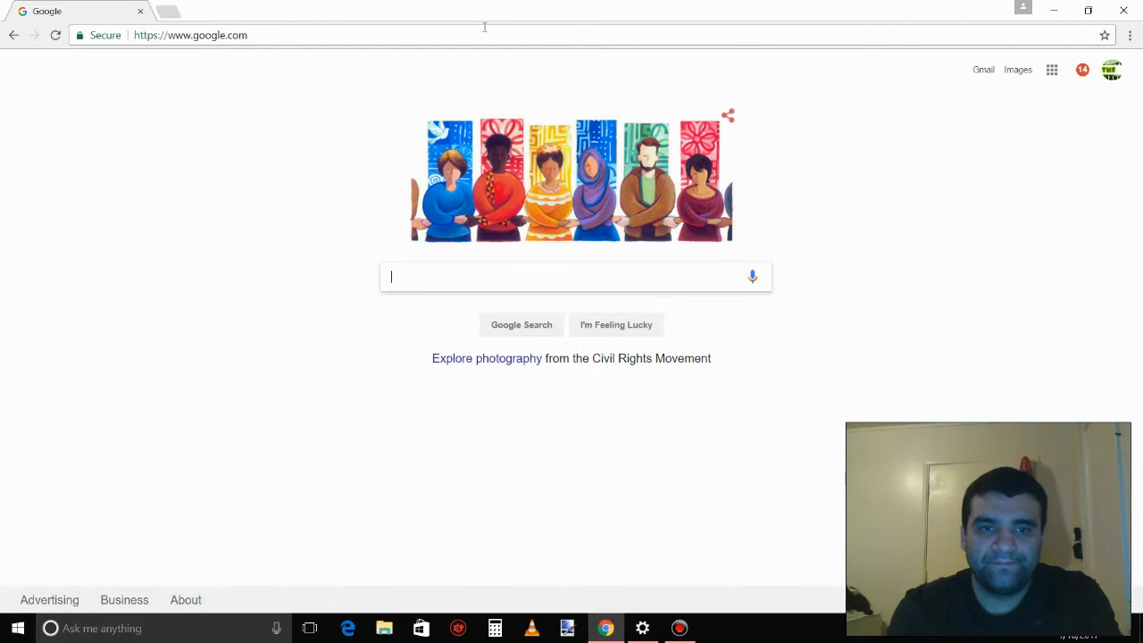
# - Search Google for 'hdw.eweb4' via the matching search suggestion
pyautogui.write('h')
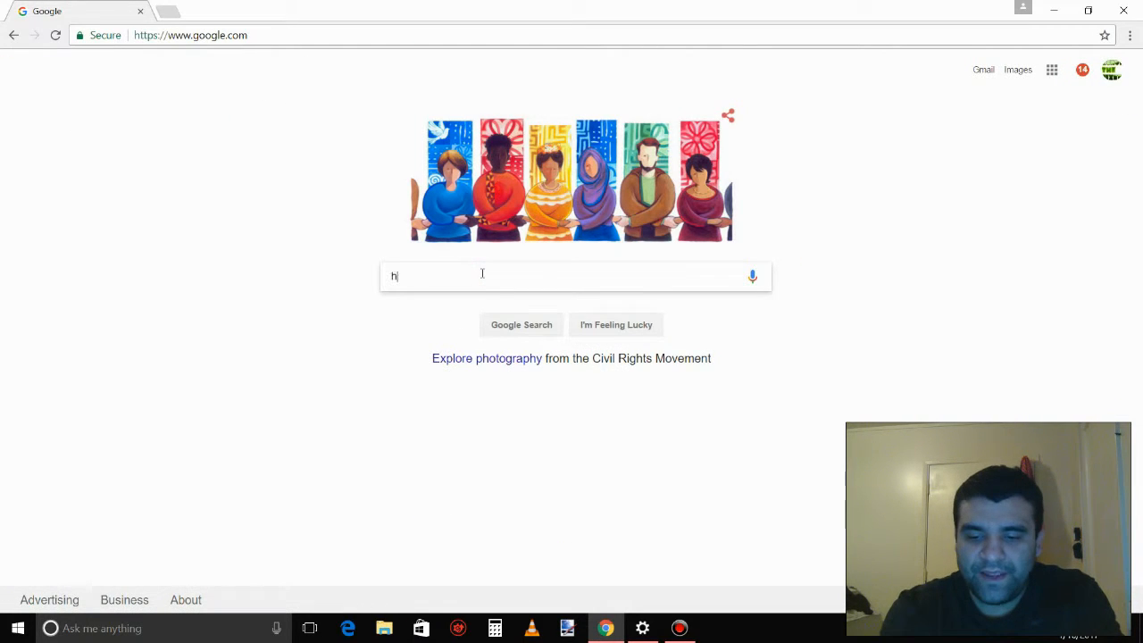
pyautogui.write('dw.e')
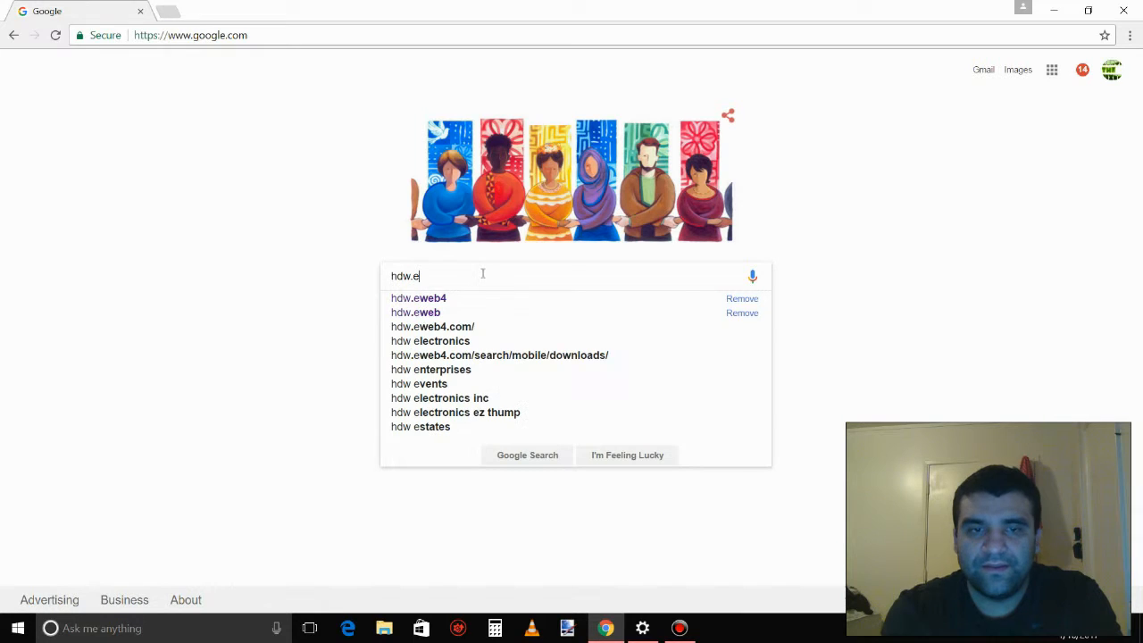
pyautogui.write('we')
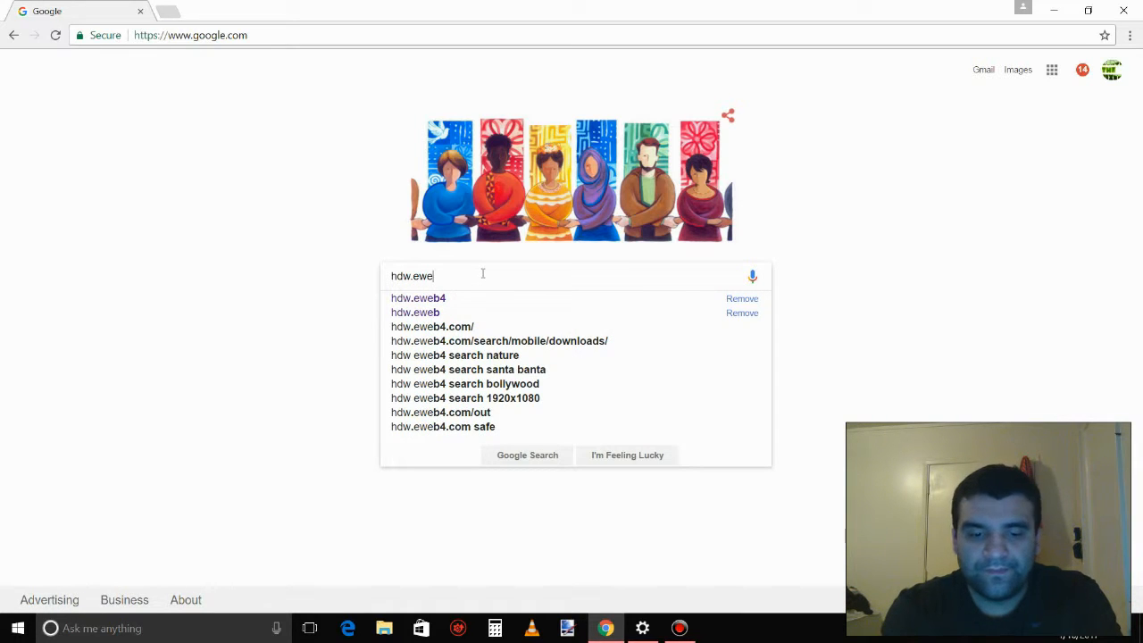
pyautogui.click(418, 299)
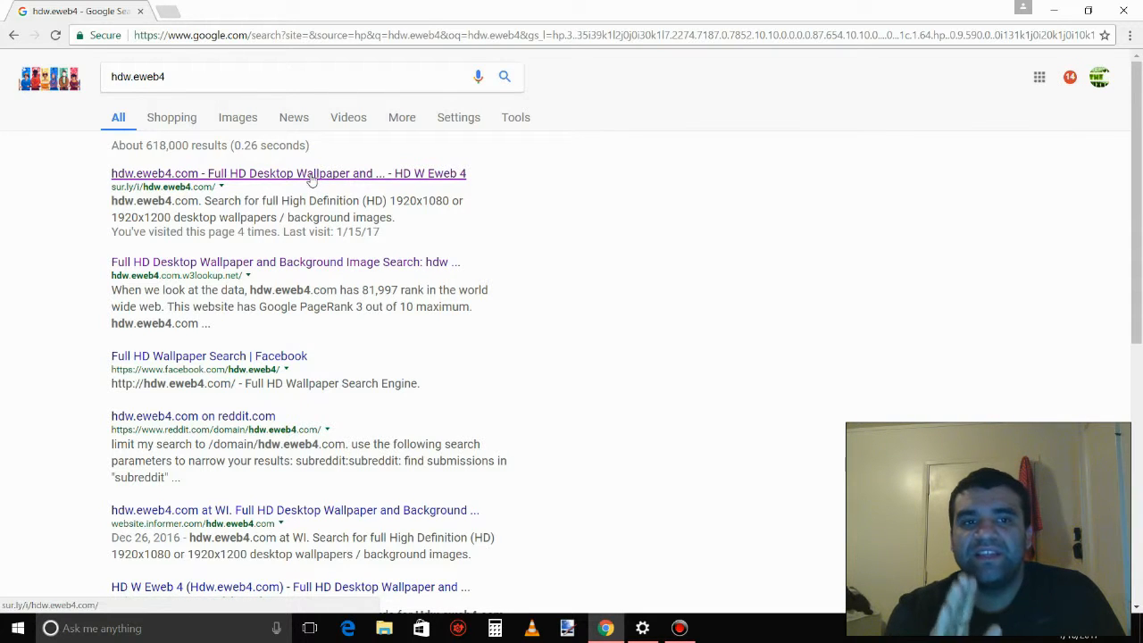
# - Reach the HD Wallpapers homepage at hdw.eweb4.com through the sur.ly redirect link
pyautogui.click(287, 173)
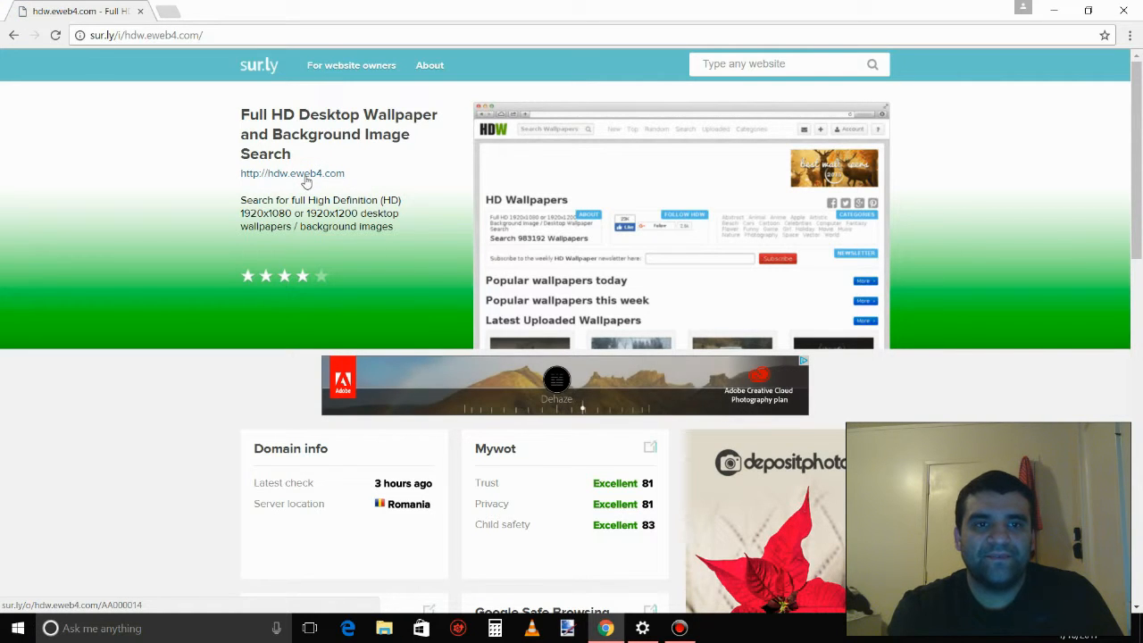
pyautogui.click(293, 174)
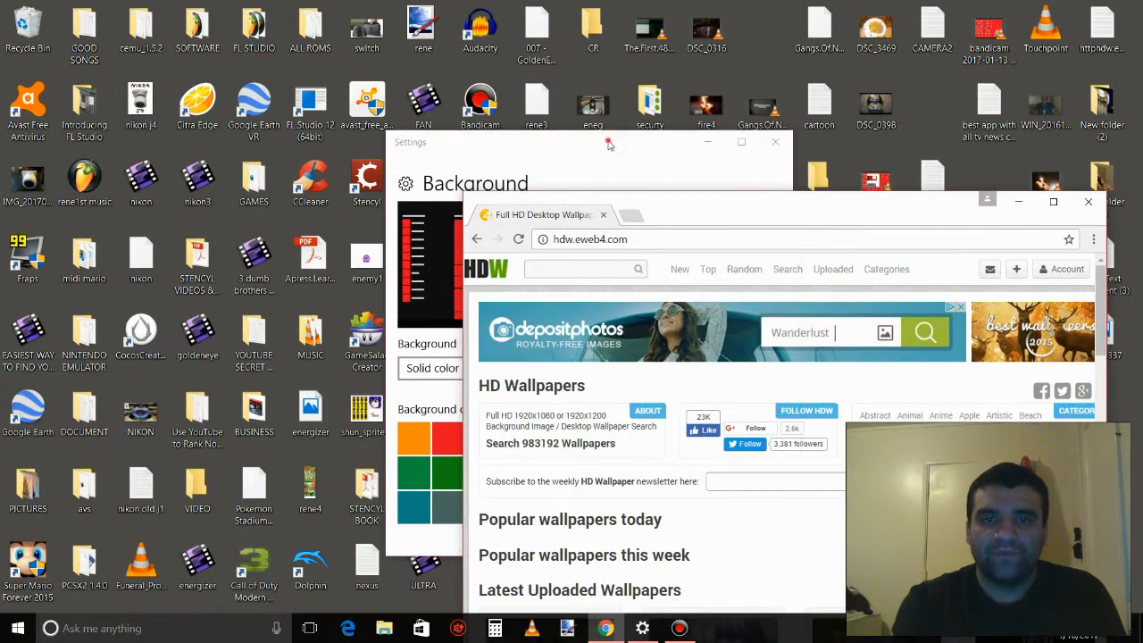
# - Back in Background settings, try black then set the desktop to solid red
pyautogui.click(607, 143)
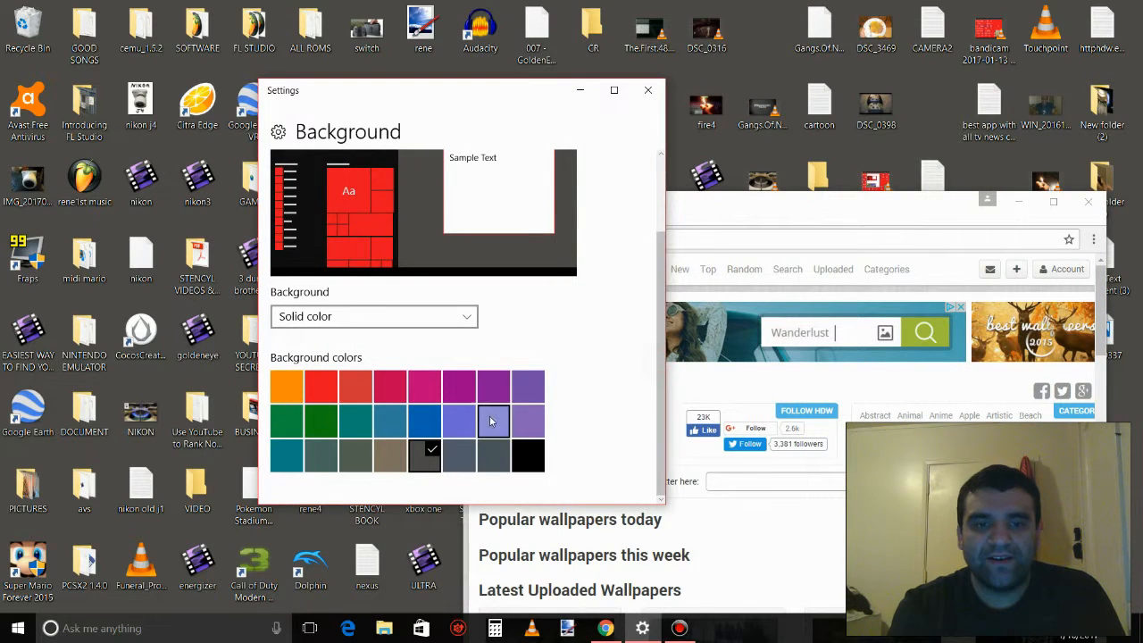
pyautogui.click(526, 455)
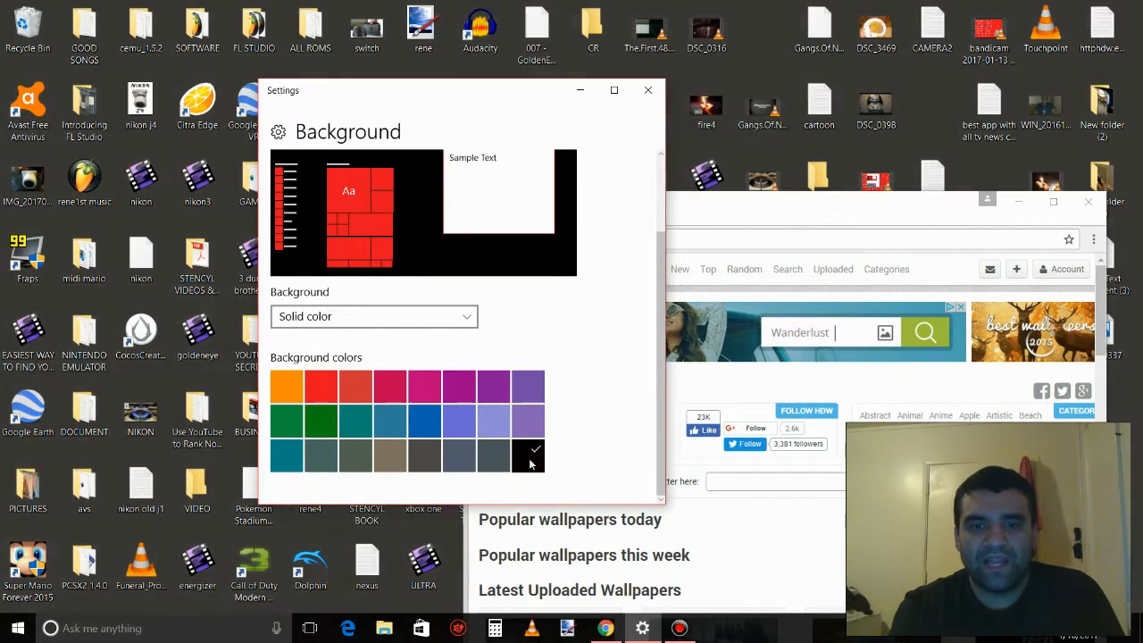
pyautogui.click(321, 386)
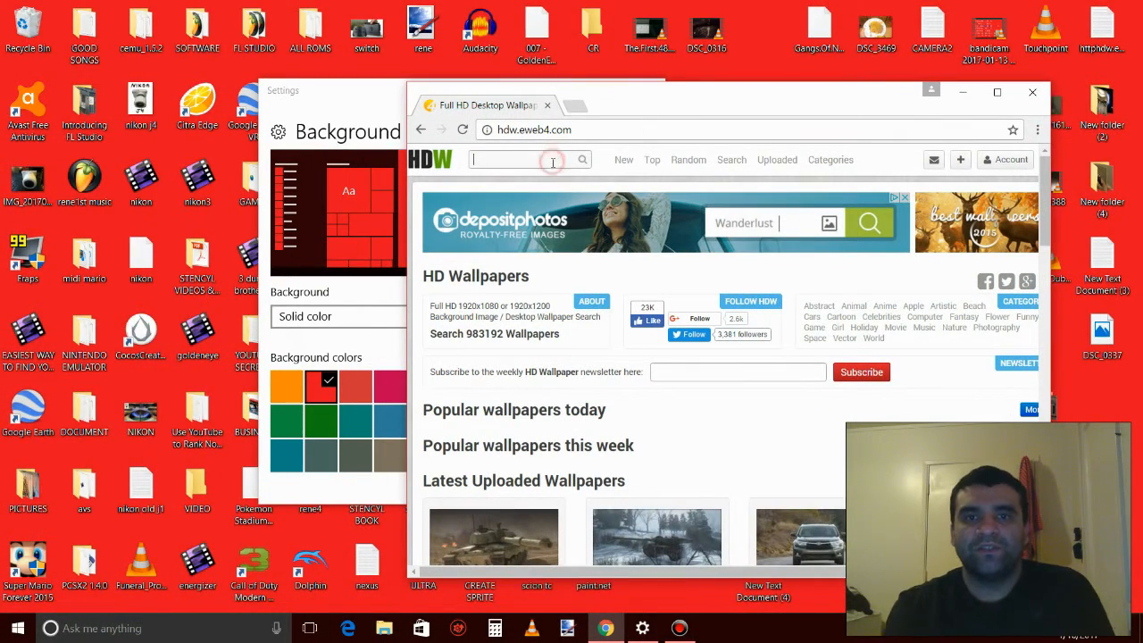
# - Search HDW for solid color white, download the All White Background jpg and view it in Photos
pyautogui.write('solid color white')
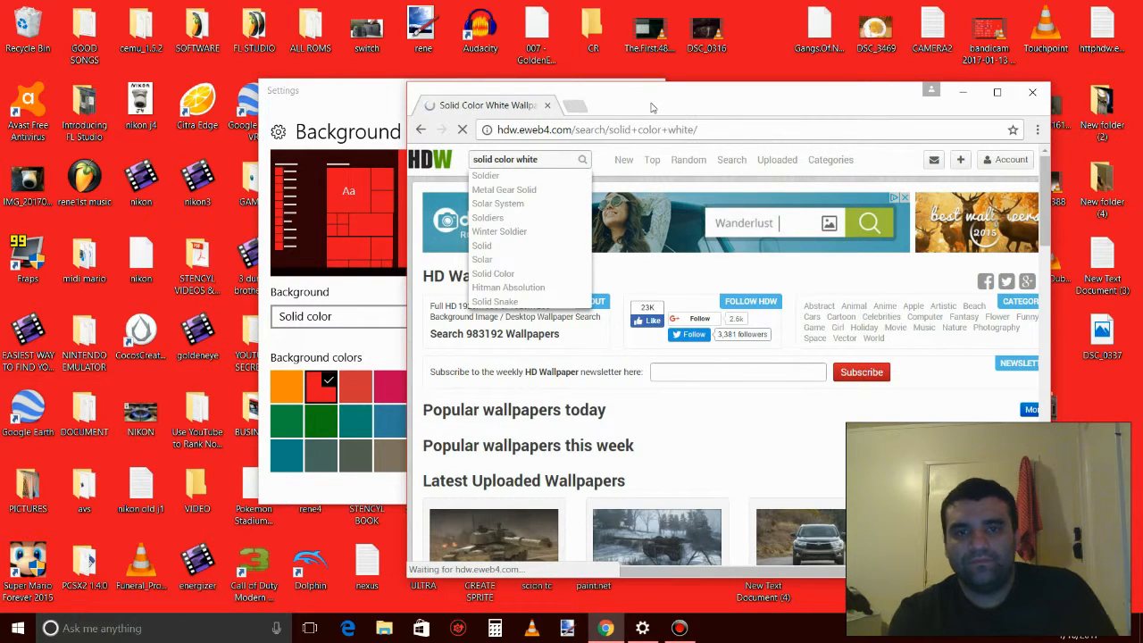
pyautogui.click(996, 93)
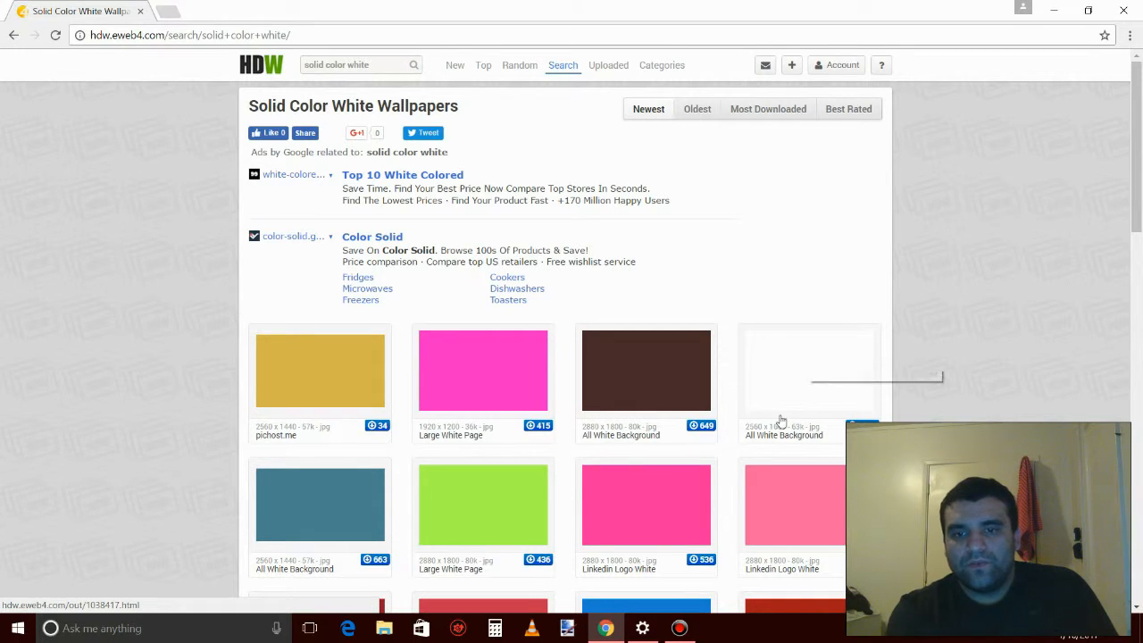
pyautogui.moveTo(793, 393)
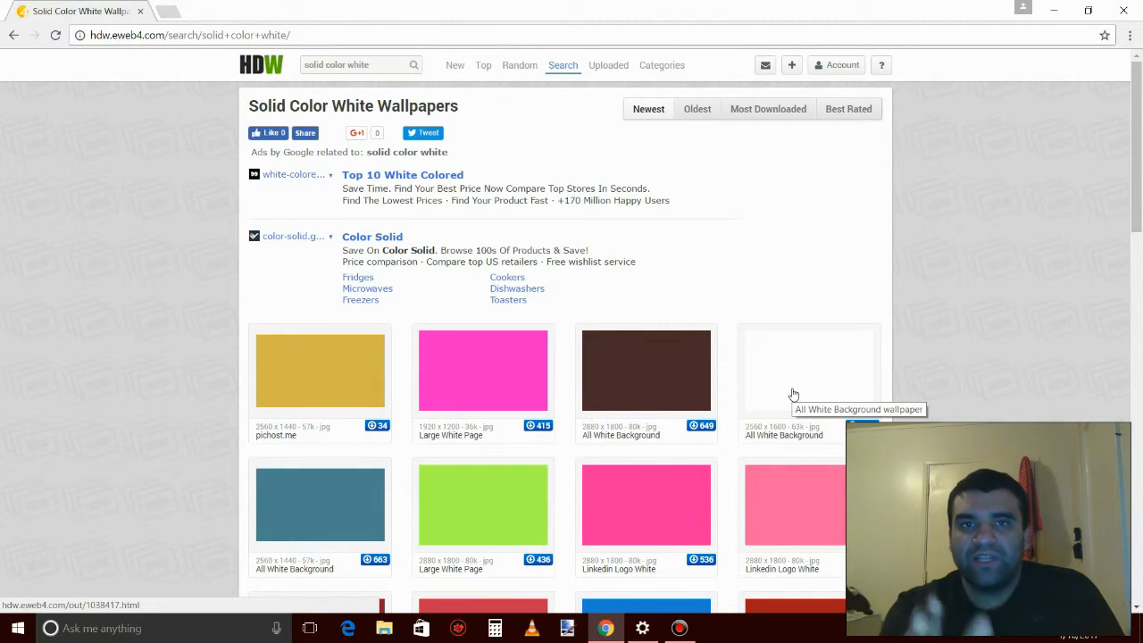
pyautogui.click(807, 370)
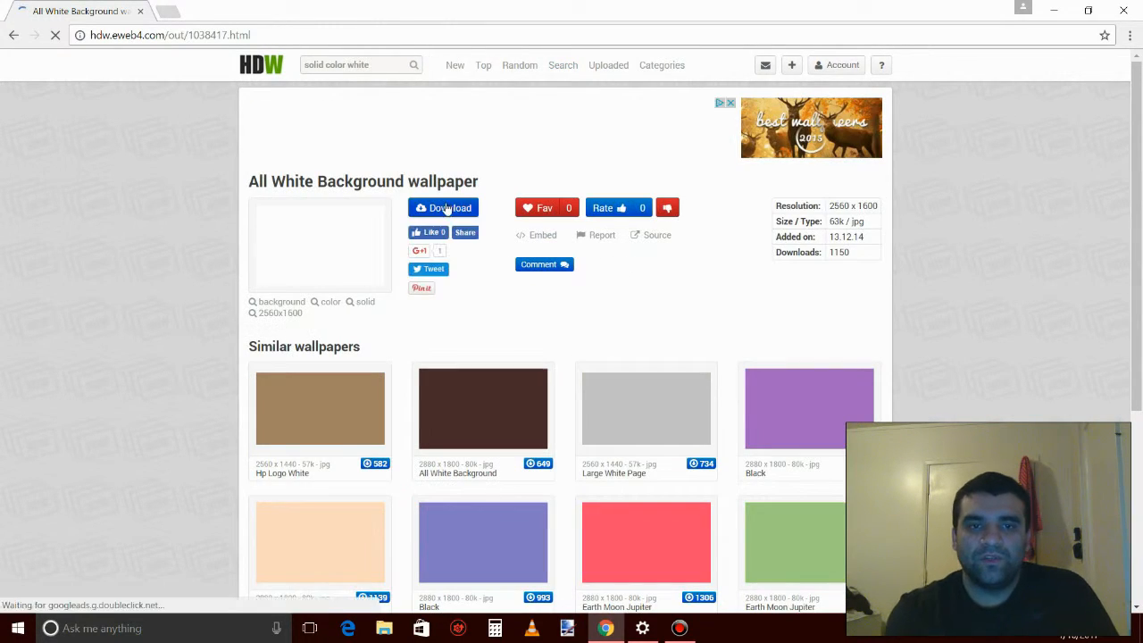
pyautogui.click(442, 208)
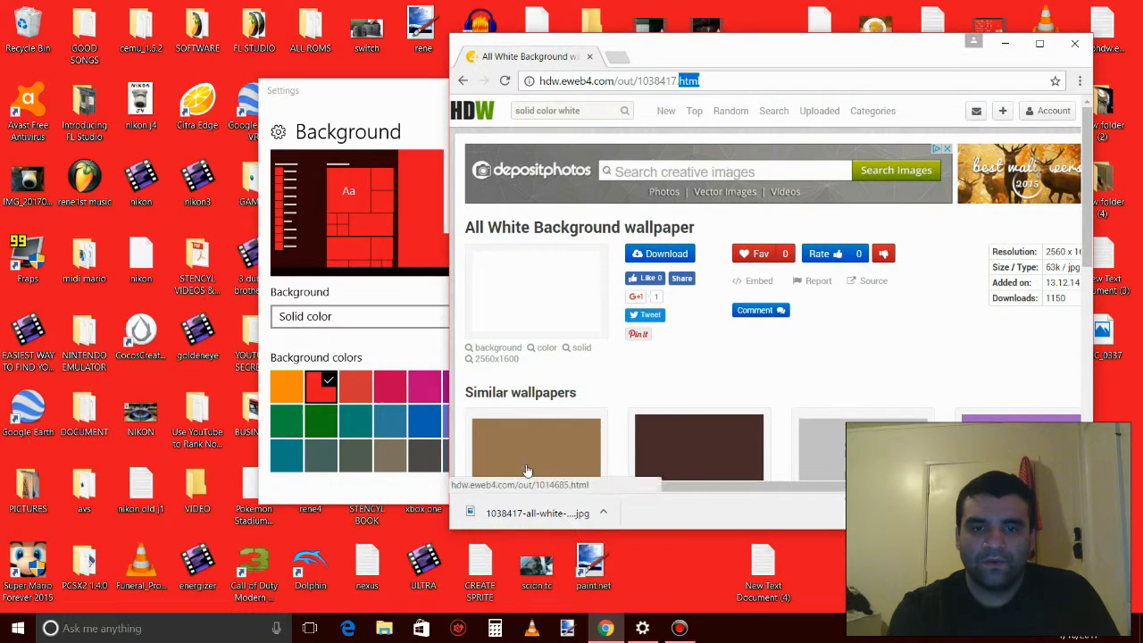
pyautogui.click(536, 513)
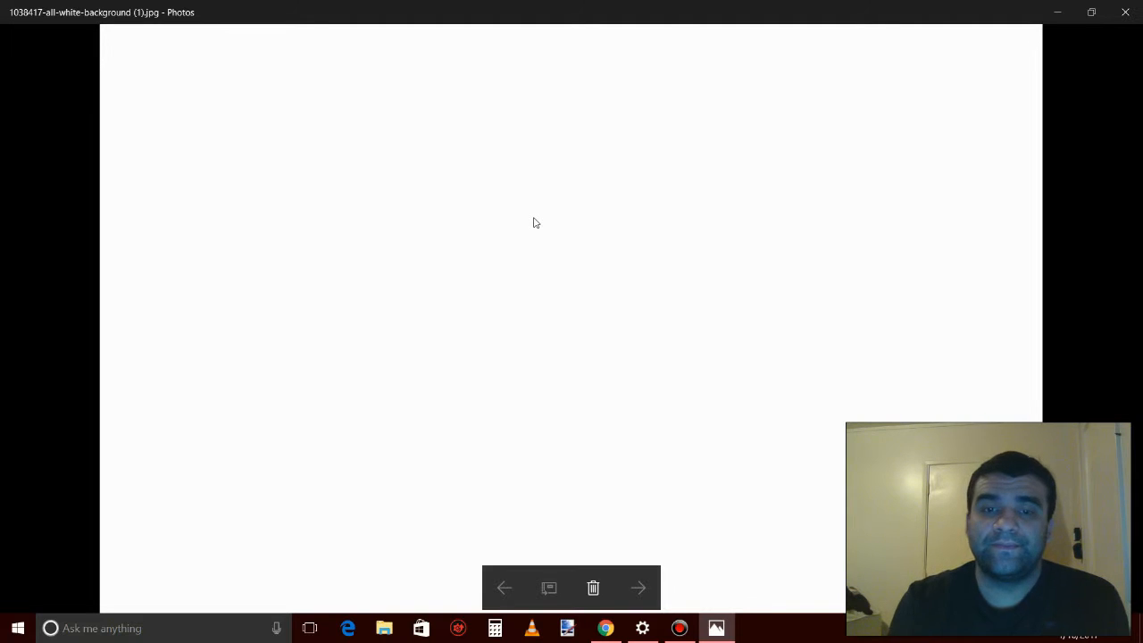
# - Set the white image as the desktop background via Set as > Set as background
pyautogui.rightClick(536, 222)
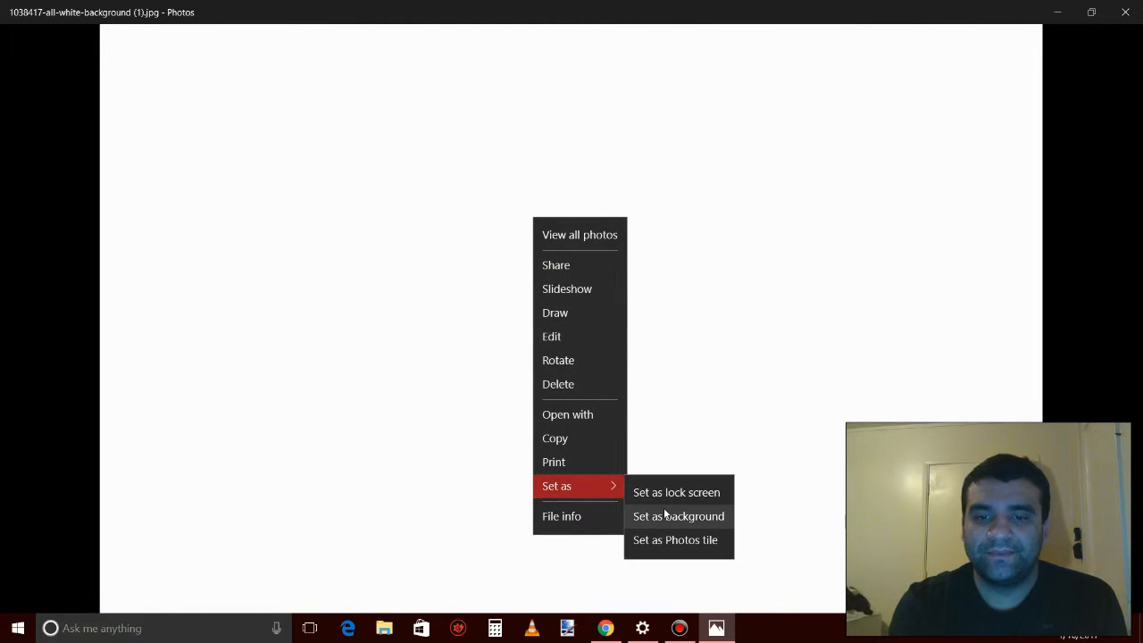
pyautogui.moveTo(685, 525)
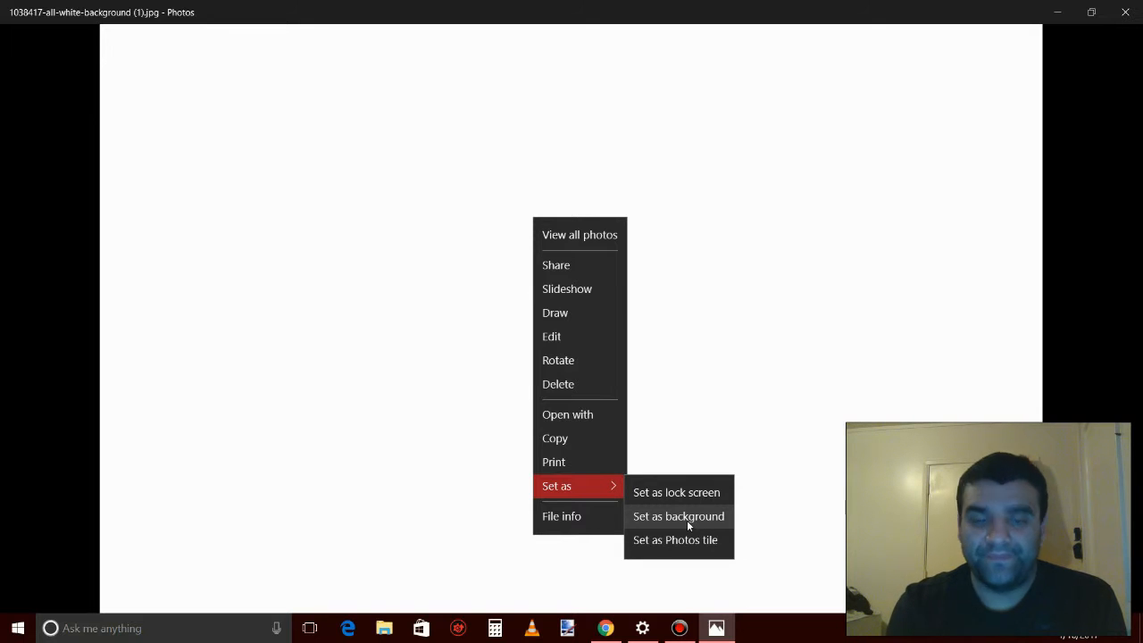
pyautogui.click(678, 516)
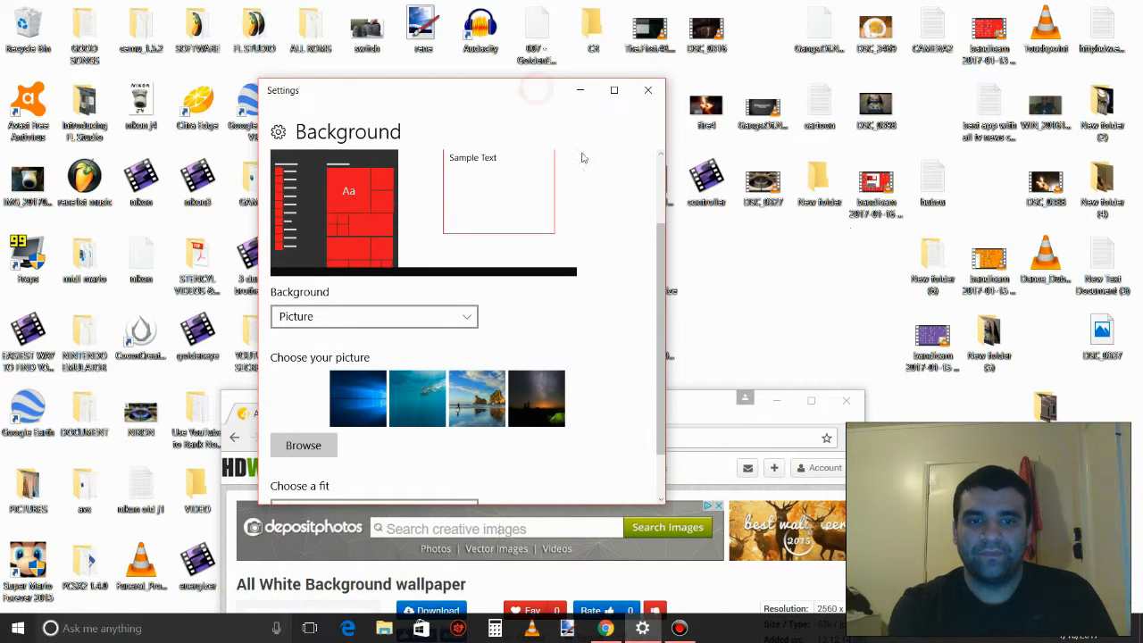
# - Change the background type from Picture to Solid color and pick a blue-violet swatch
pyautogui.click(373, 316)
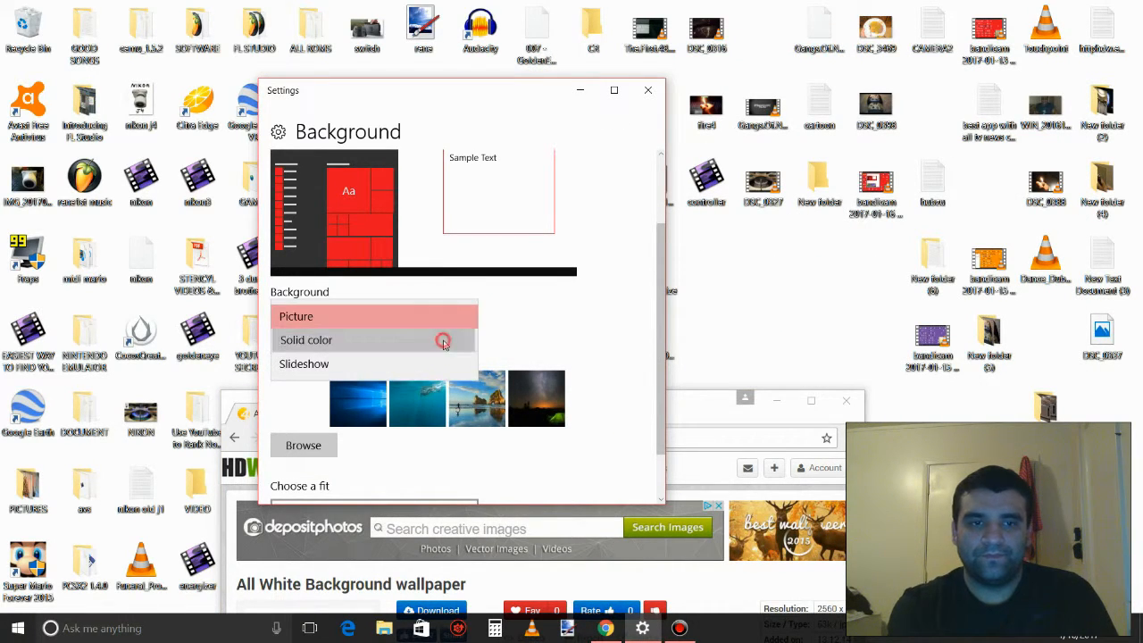
pyautogui.click(296, 316)
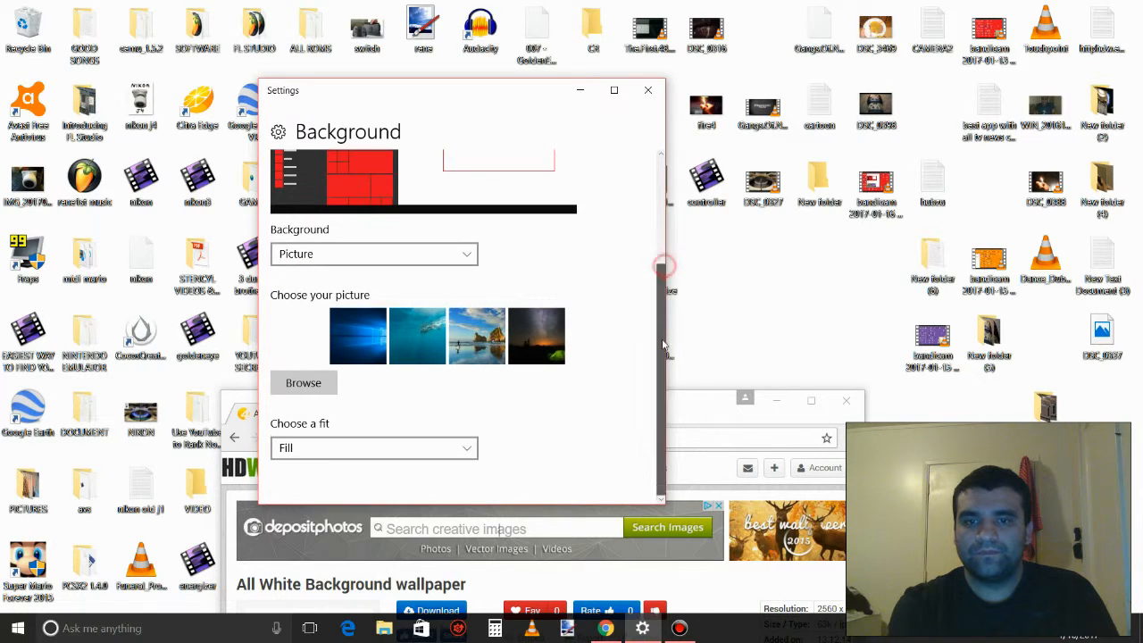
pyautogui.click(373, 253)
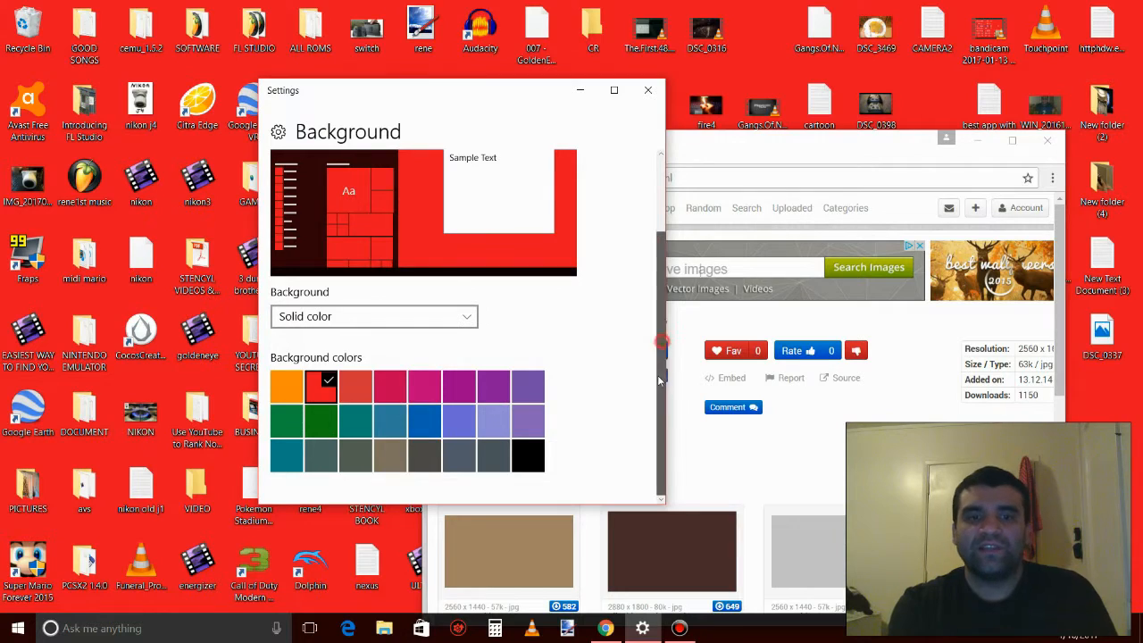
pyautogui.click(459, 422)
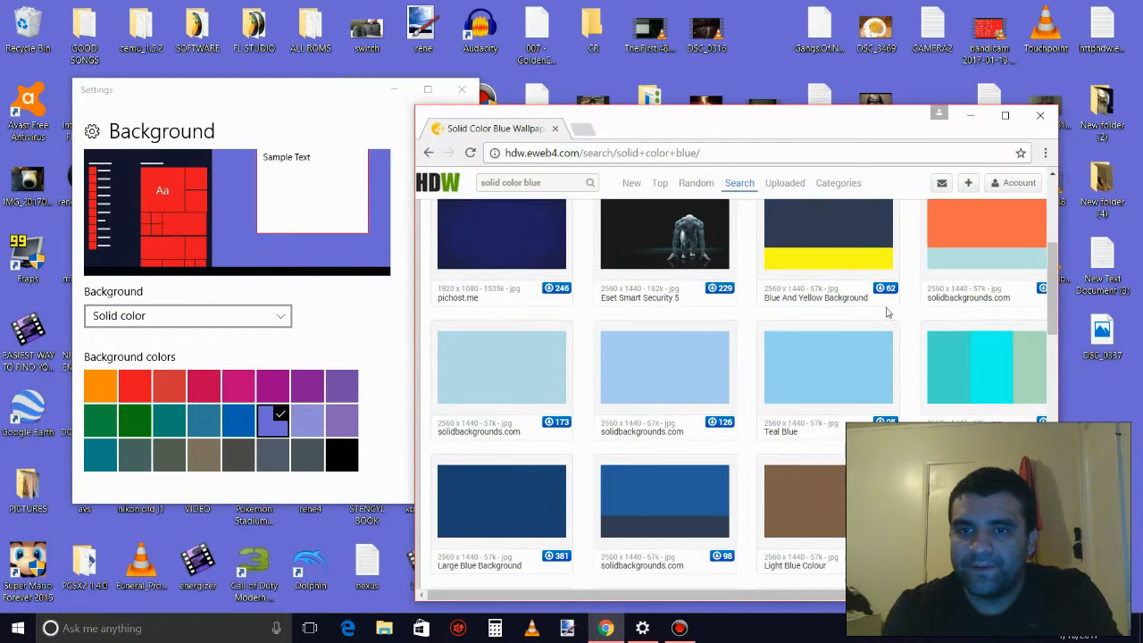
# - Download the Teal Blue wallpaper from HDW's solid color blue results
pyautogui.click(829, 366)
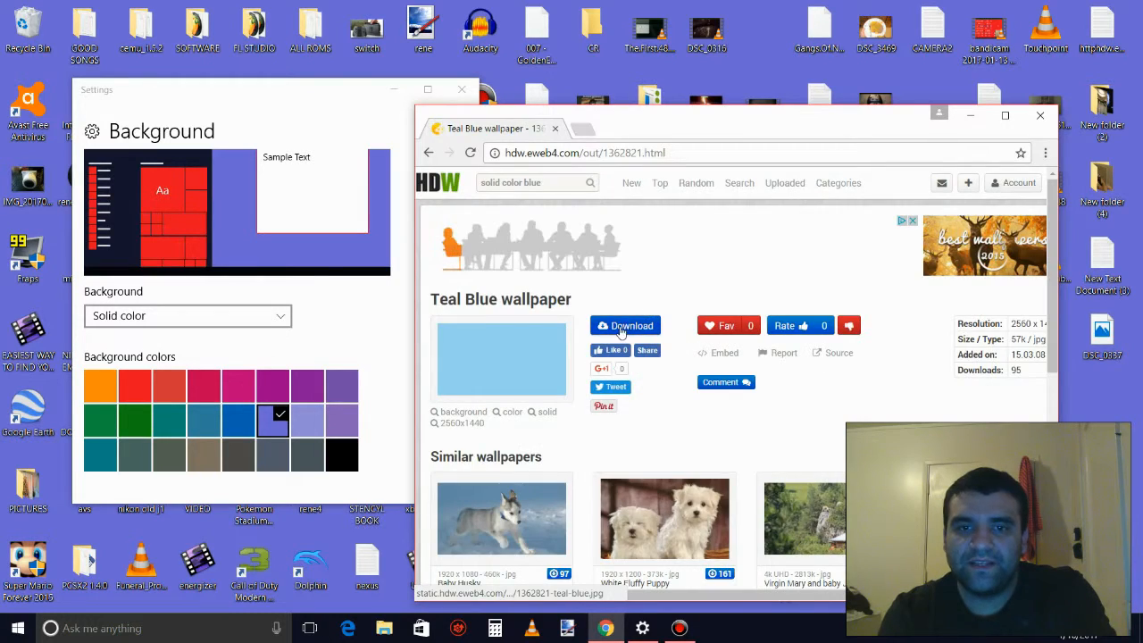
pyautogui.click(628, 325)
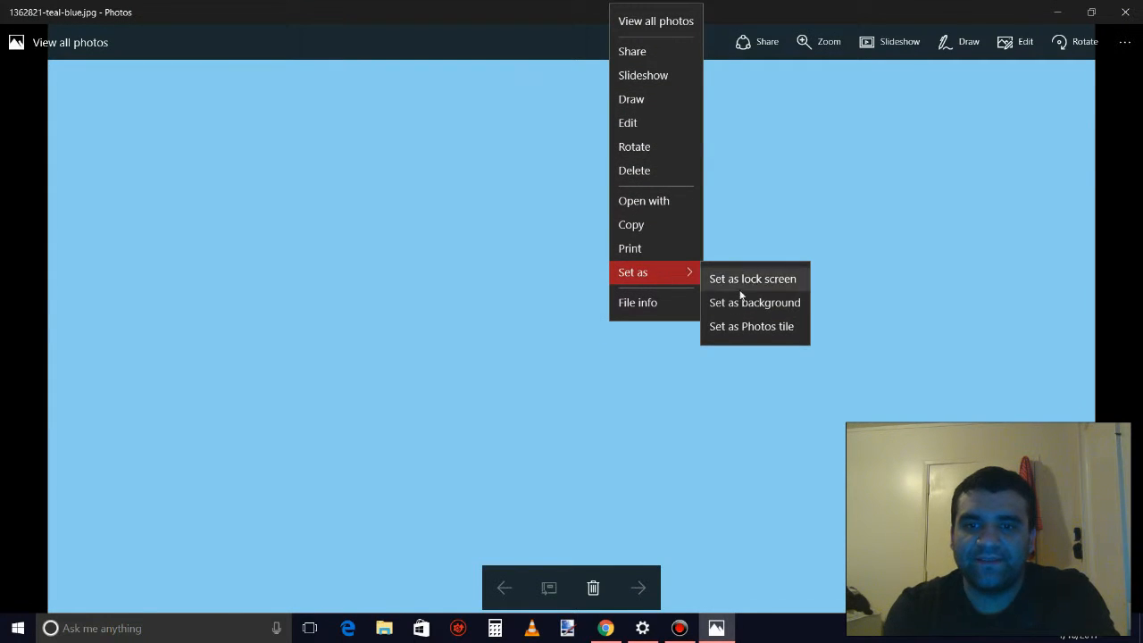
# - Set the Teal Blue image as the desktop background from Photos
pyautogui.click(753, 302)
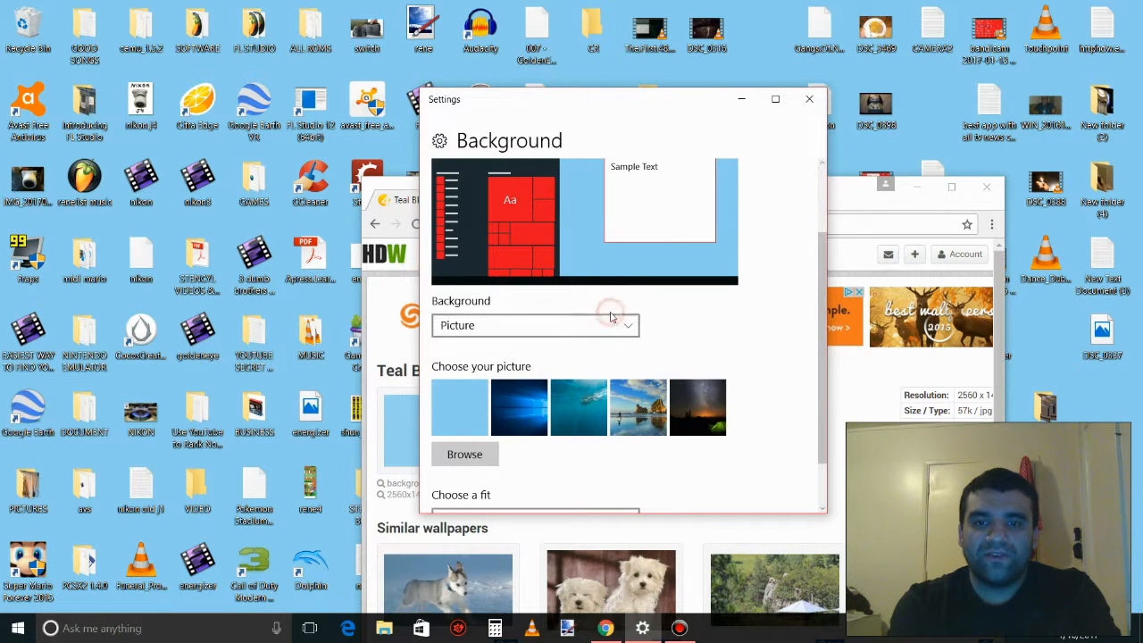
# - Change the background type from the Teal Blue picture to a solid blue-violet colour
pyautogui.click(534, 325)
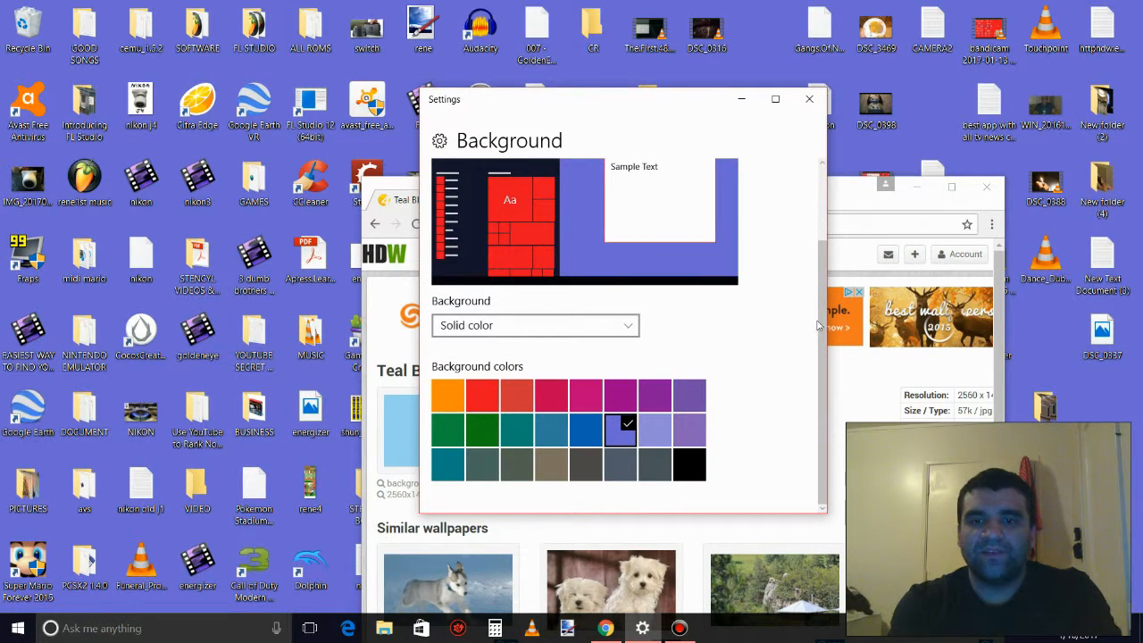